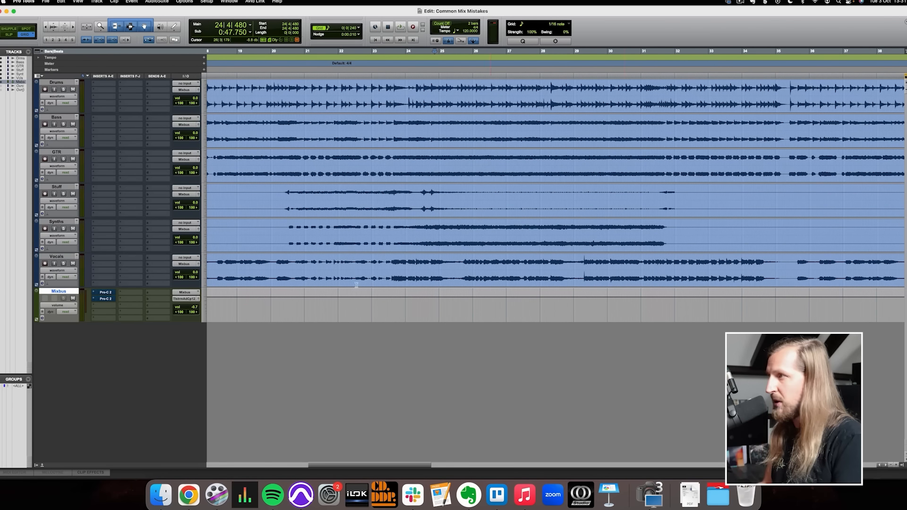
# Open the Mixbus Pro-C 2 and load the Mastering > Hard Rock Punch Glue bM preset
pyautogui.click(435, 98)
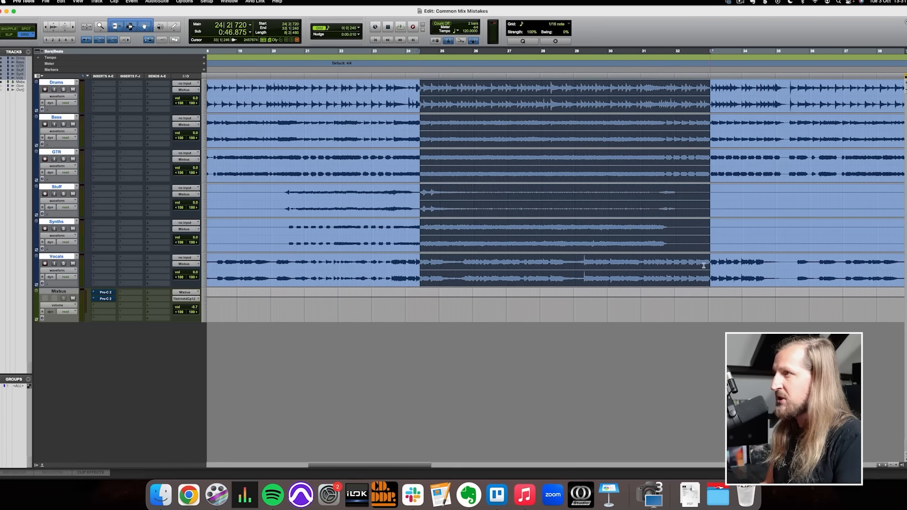
pyautogui.click(430, 93)
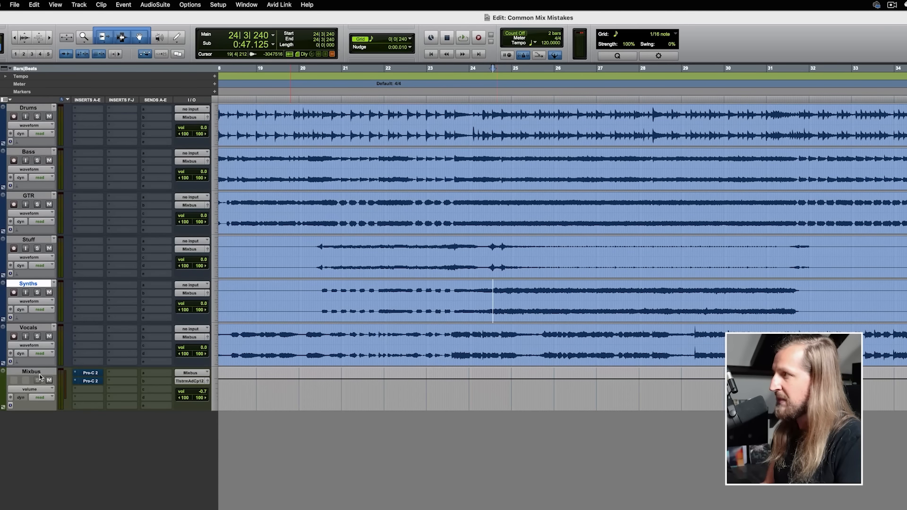
pyautogui.moveTo(99, 395)
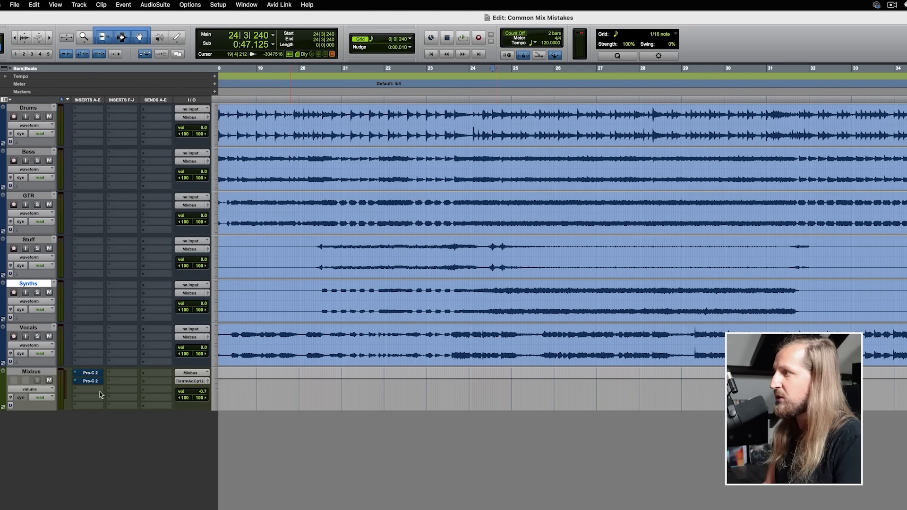
pyautogui.moveTo(111, 377)
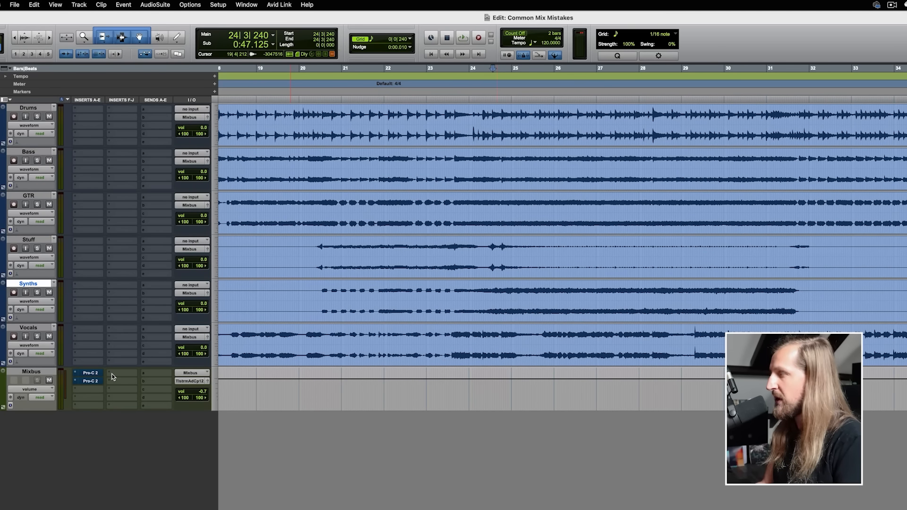
pyautogui.doubleClick(89, 373)
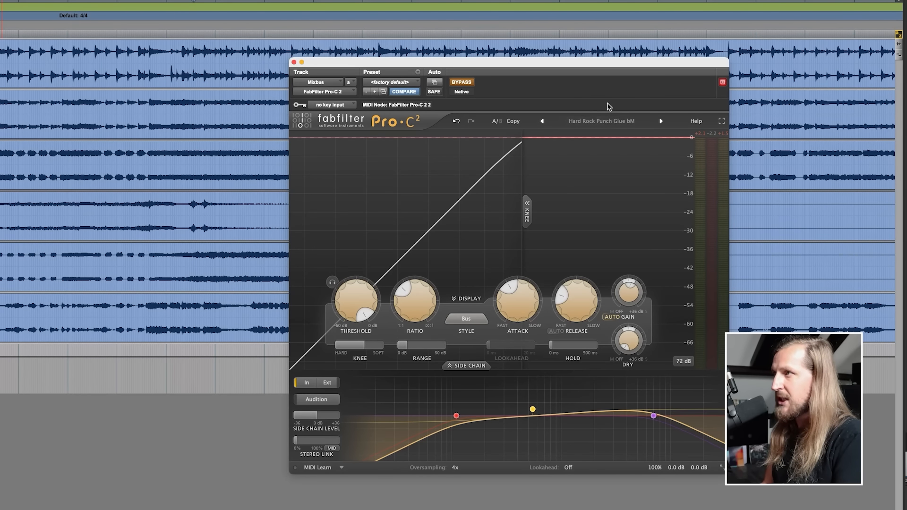
pyautogui.moveTo(565, 114)
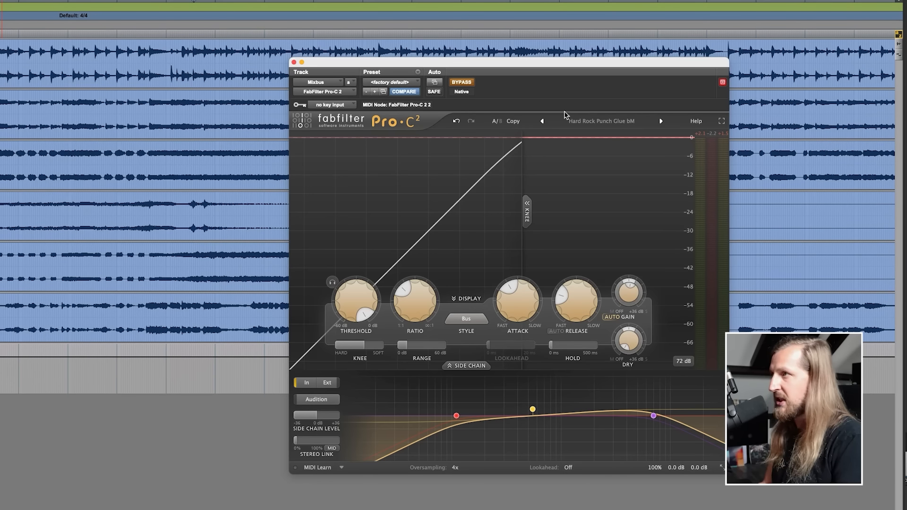
pyautogui.click(600, 121)
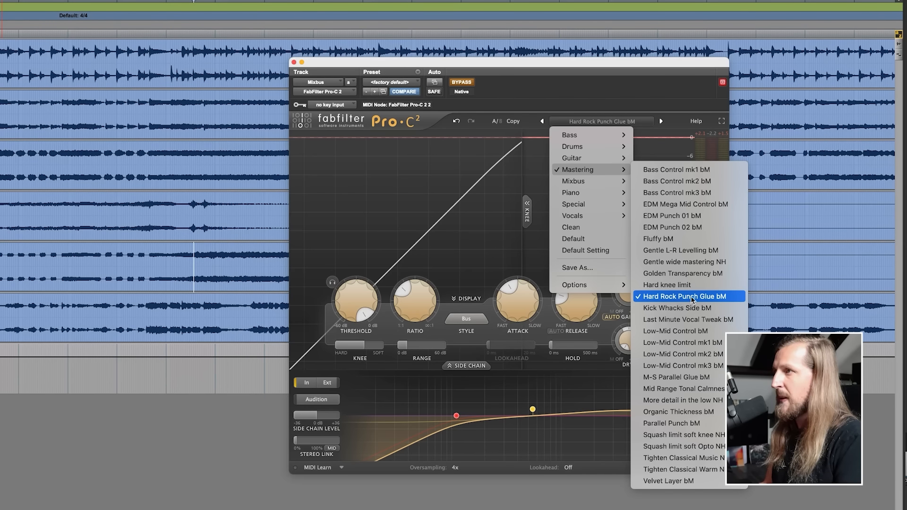
pyautogui.click(685, 296)
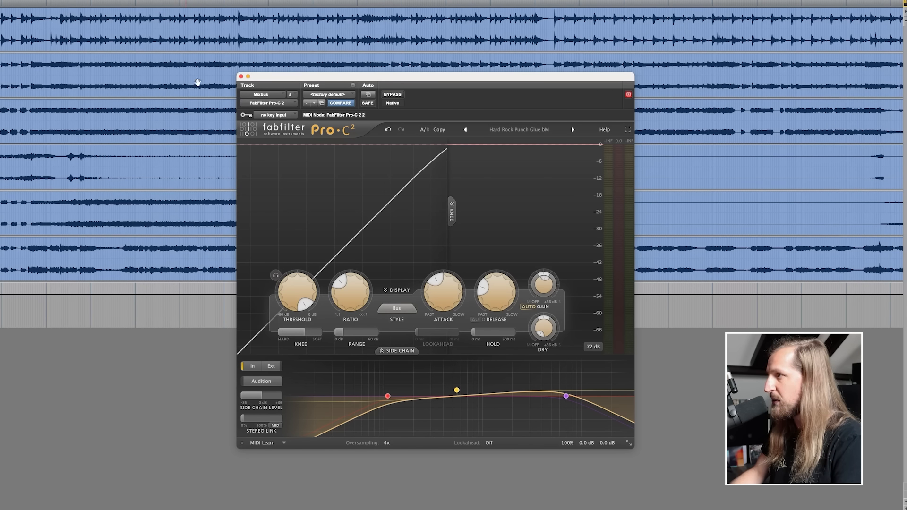
# A/B the Mixbus Pro-C 2 against bypass three times, leaving the compressor active
pyautogui.click(392, 94)
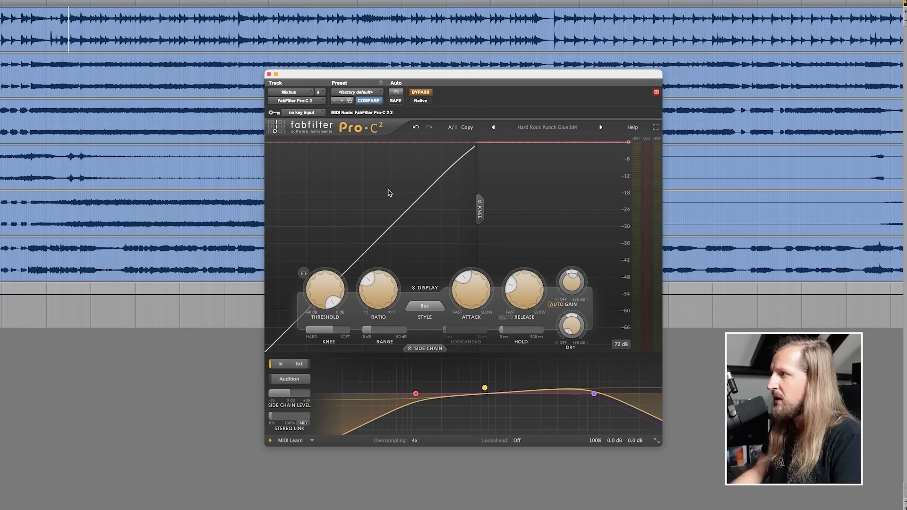
pyautogui.click(420, 92)
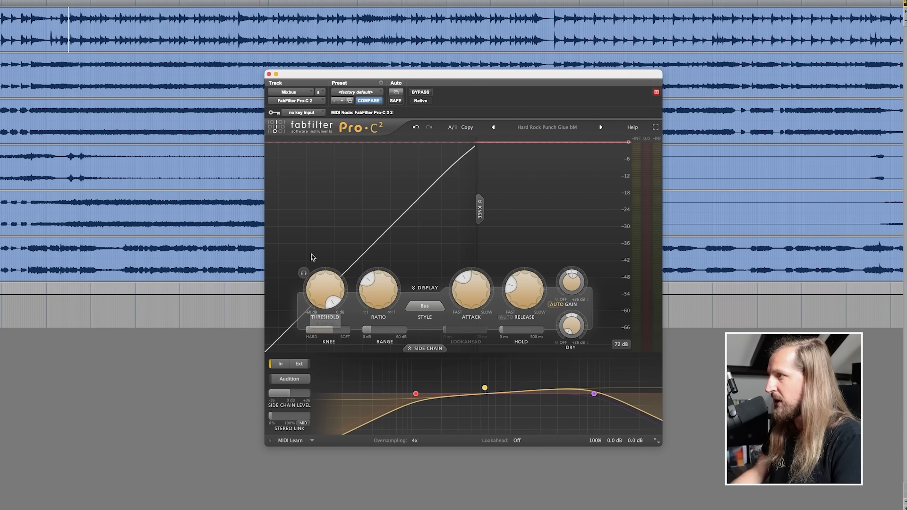
pyautogui.moveTo(325, 288)
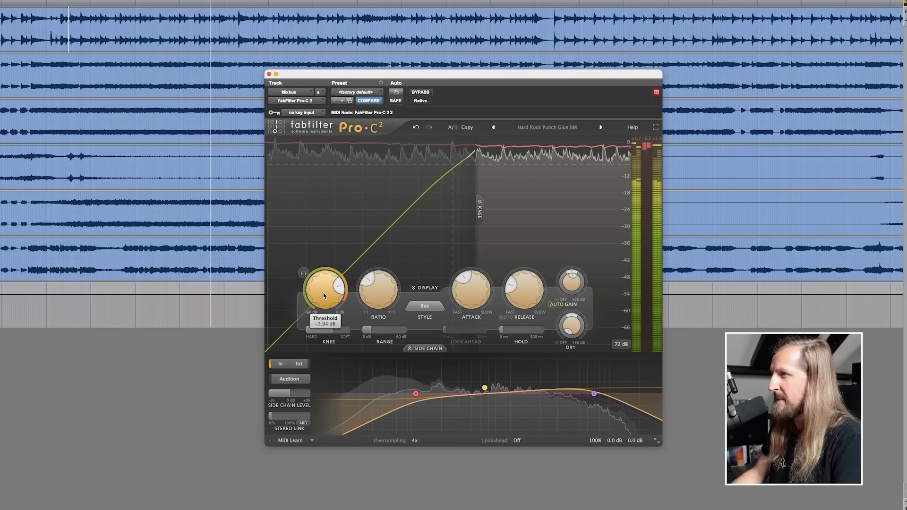
pyautogui.click(420, 92)
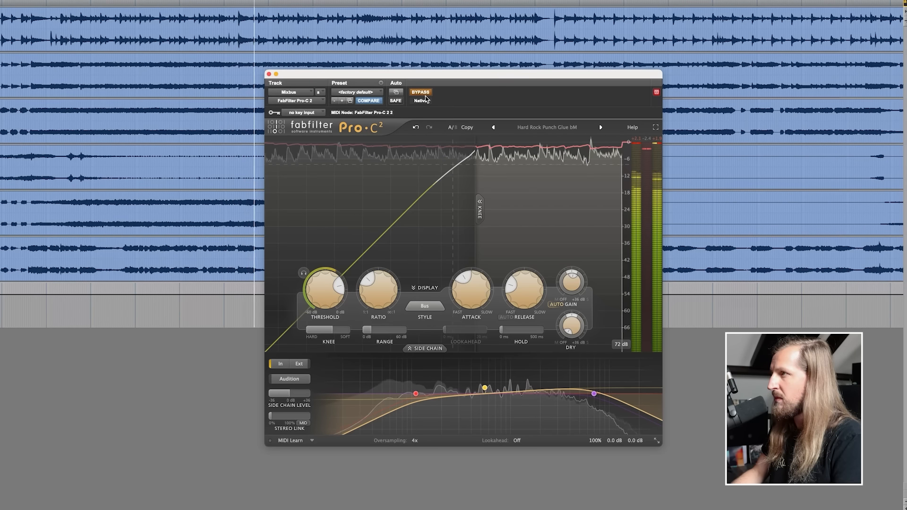
pyautogui.click(420, 91)
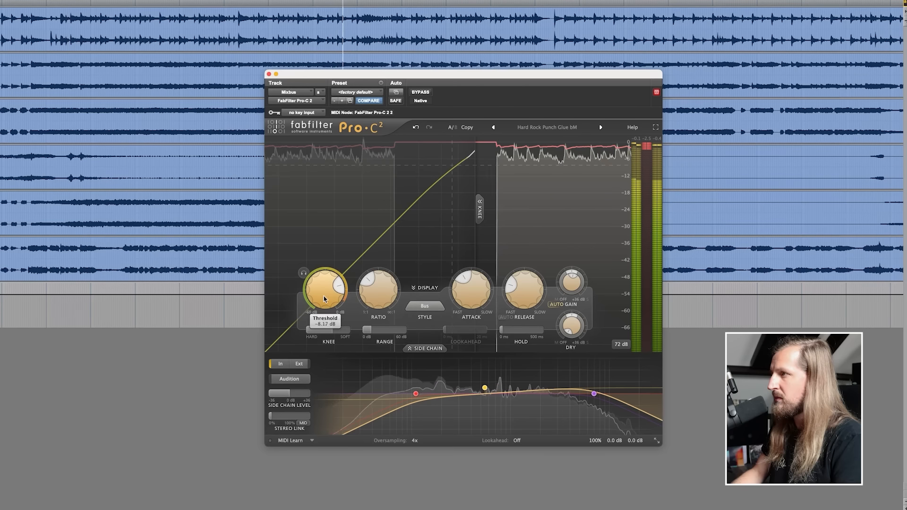
pyautogui.click(421, 92)
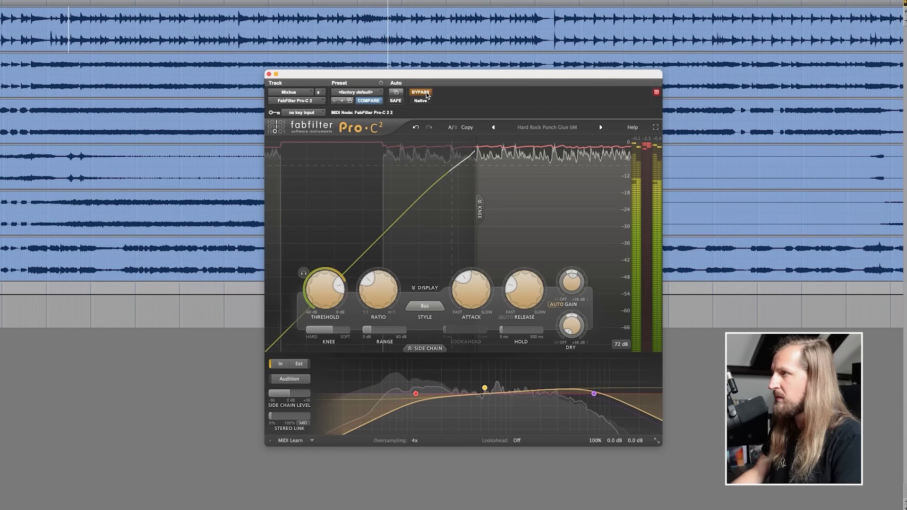
pyautogui.click(421, 93)
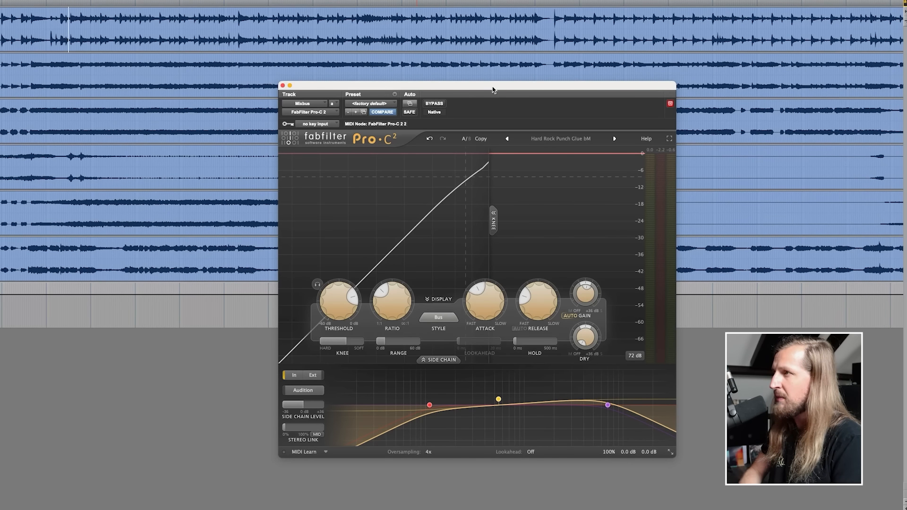
pyautogui.moveTo(420, 297)
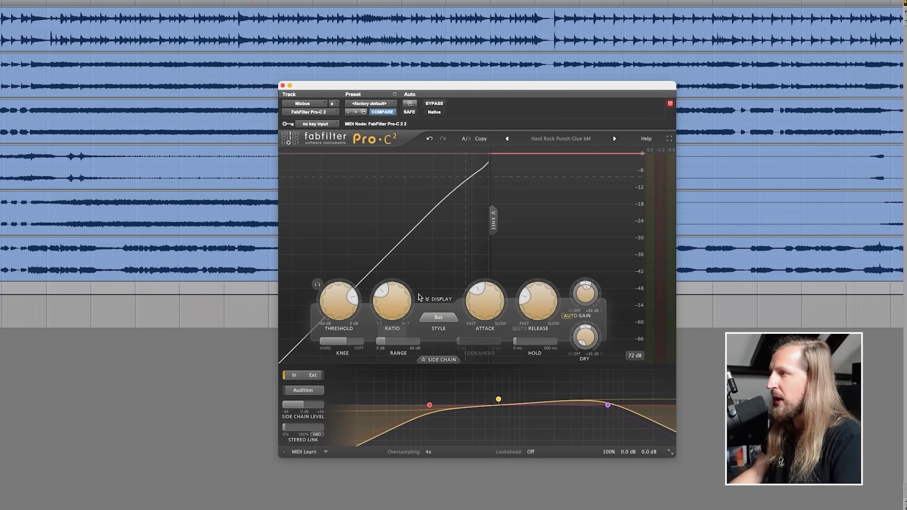
pyautogui.moveTo(396, 191)
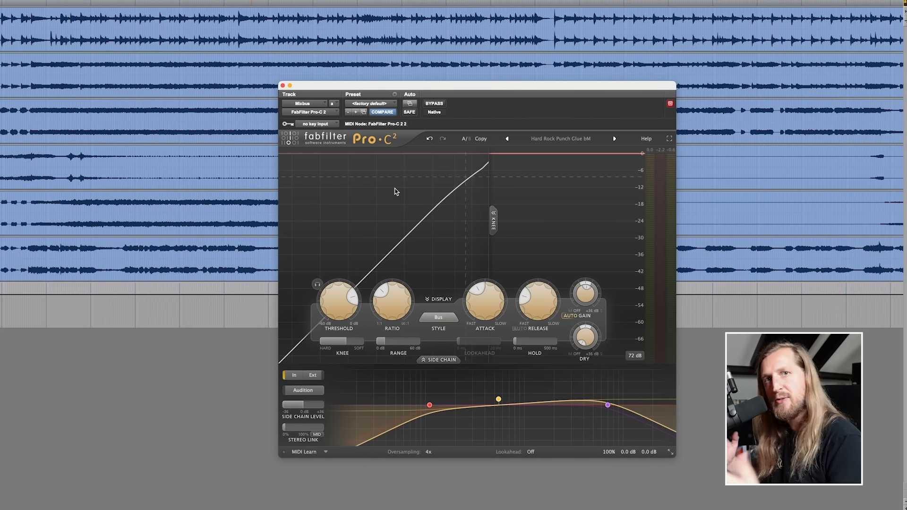
pyautogui.moveTo(402, 197)
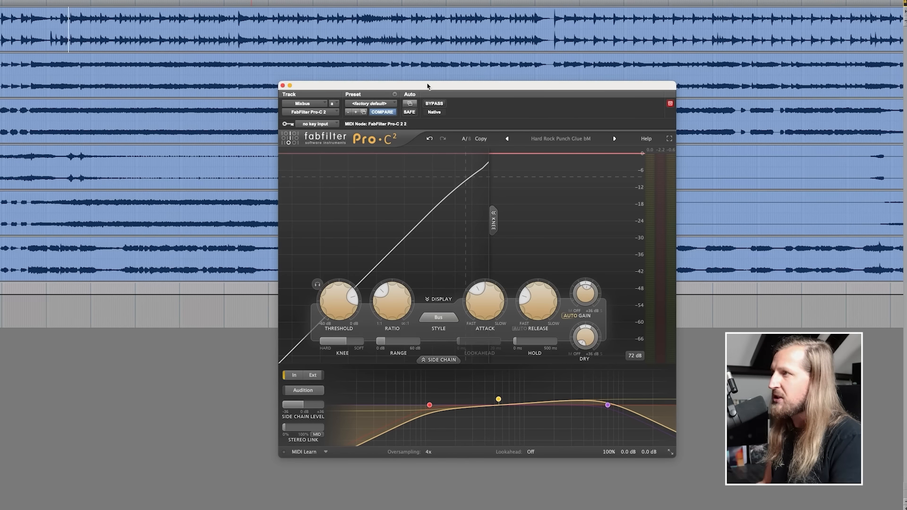
pyautogui.moveTo(428, 85); pyautogui.dragTo(433, 90)
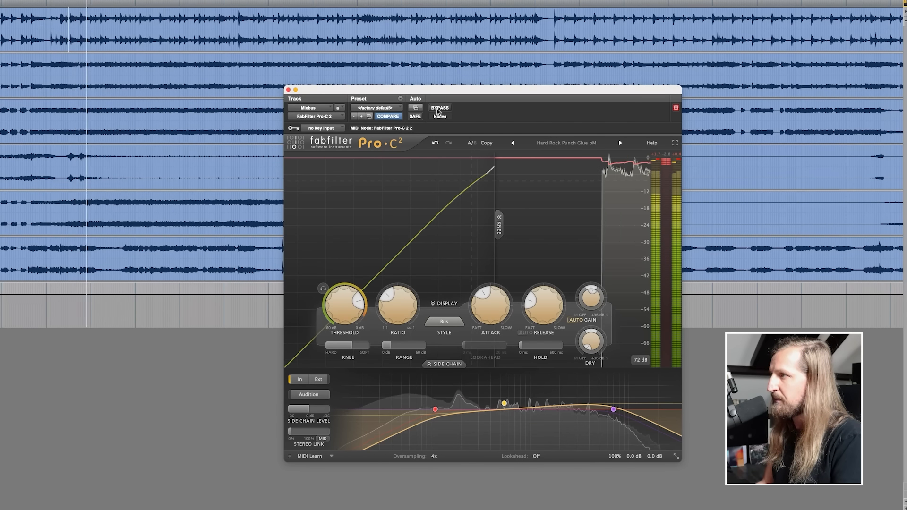
# A/B the Hard Rock Punch Glue compression via bypass, leave it active, and close the window
pyautogui.click(439, 107)
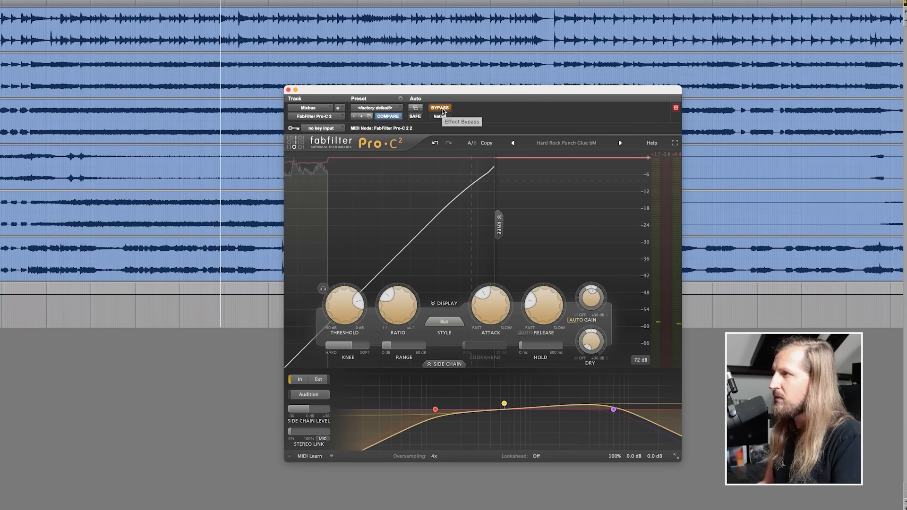
pyautogui.click(440, 108)
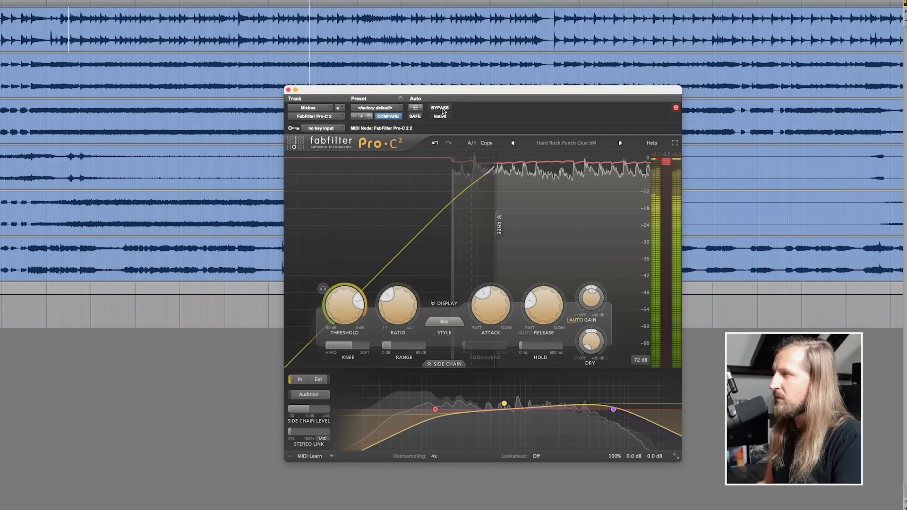
pyautogui.click(440, 109)
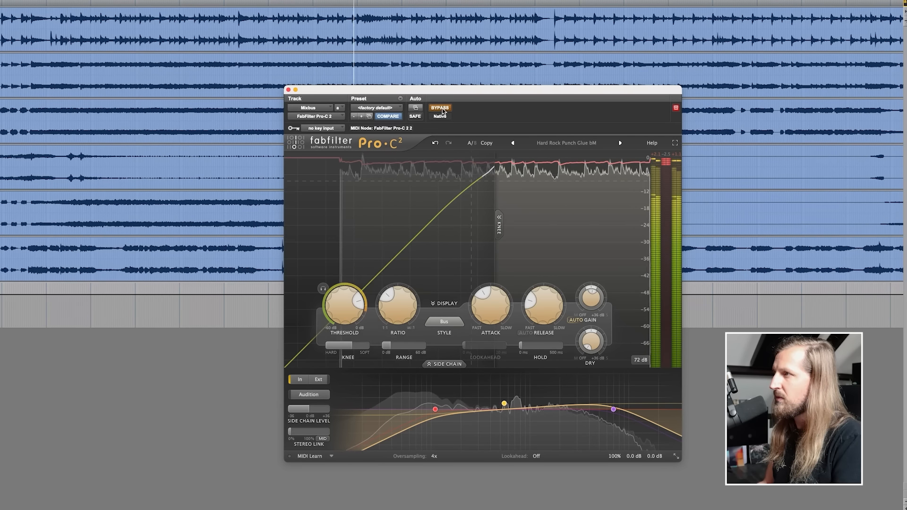
pyautogui.click(440, 108)
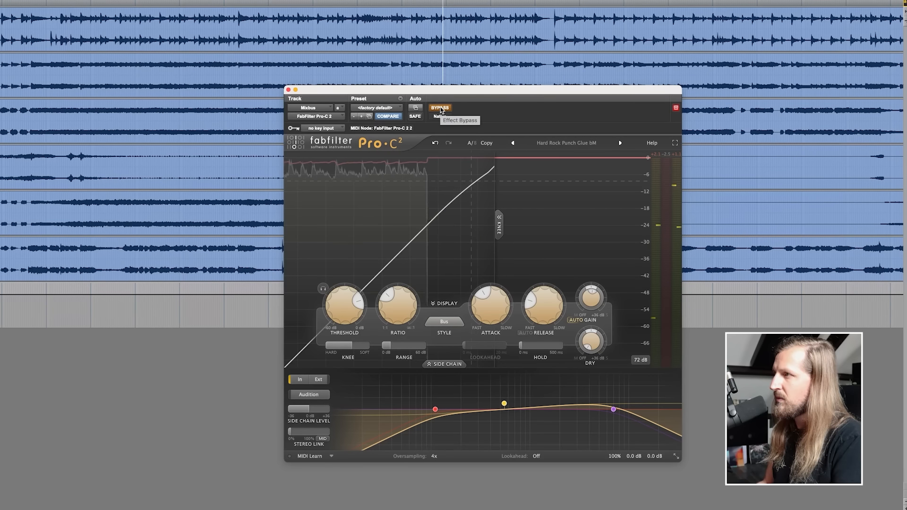
pyautogui.click(439, 108)
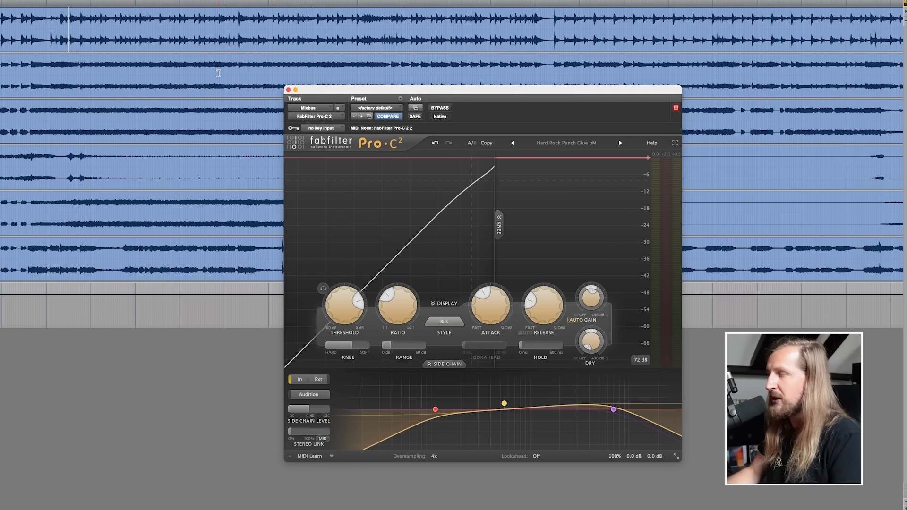
pyautogui.click(288, 89)
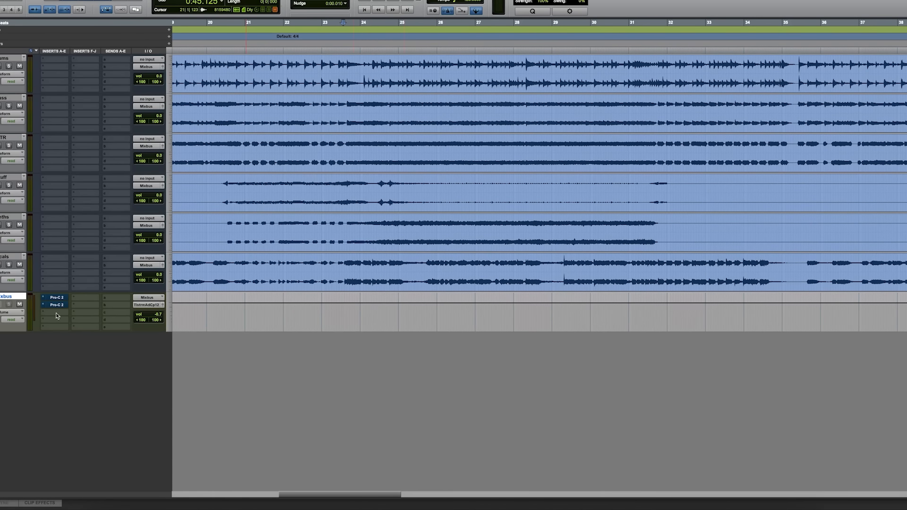
# Open the second Pro-C 2 insert on the Mixbus and switch its bypass off
pyautogui.doubleClick(57, 298)
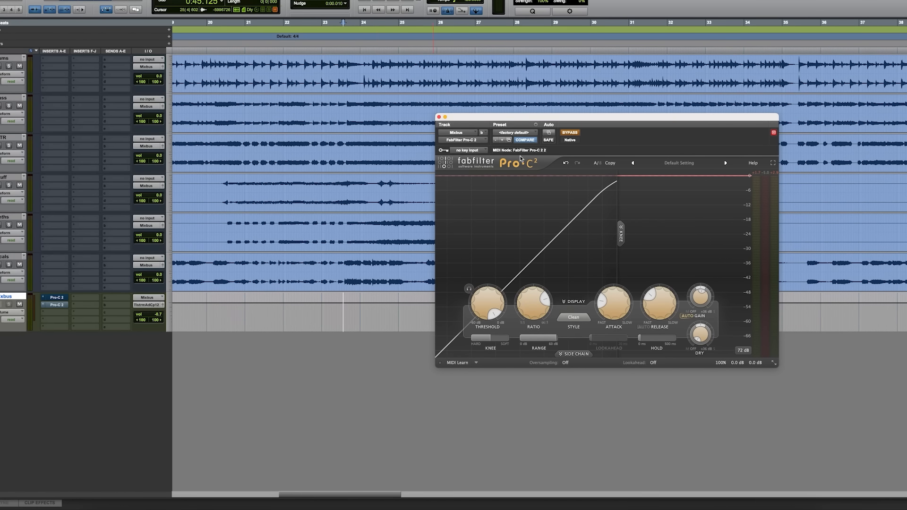
pyautogui.click(570, 132)
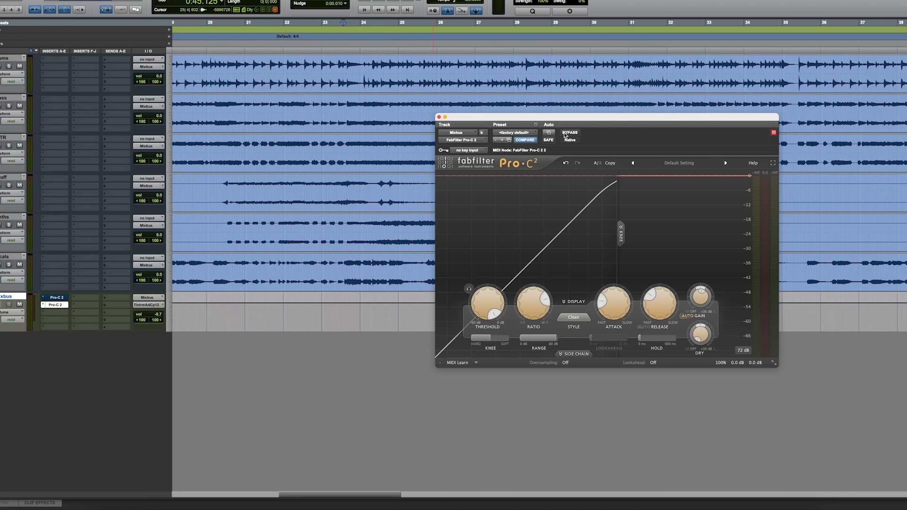
pyautogui.moveTo(500, 281)
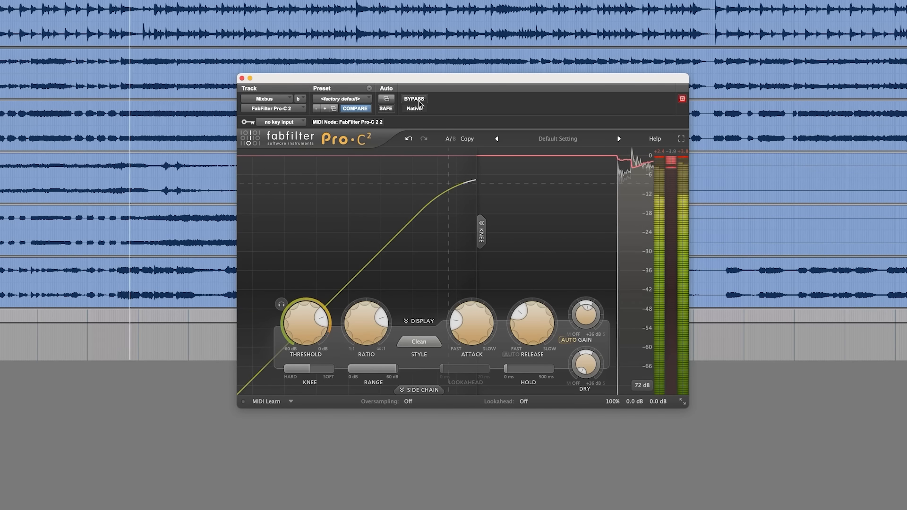
# Briefly bypass the second Mixbus Pro-C 2 to compare, then re-enable it
pyautogui.click(413, 99)
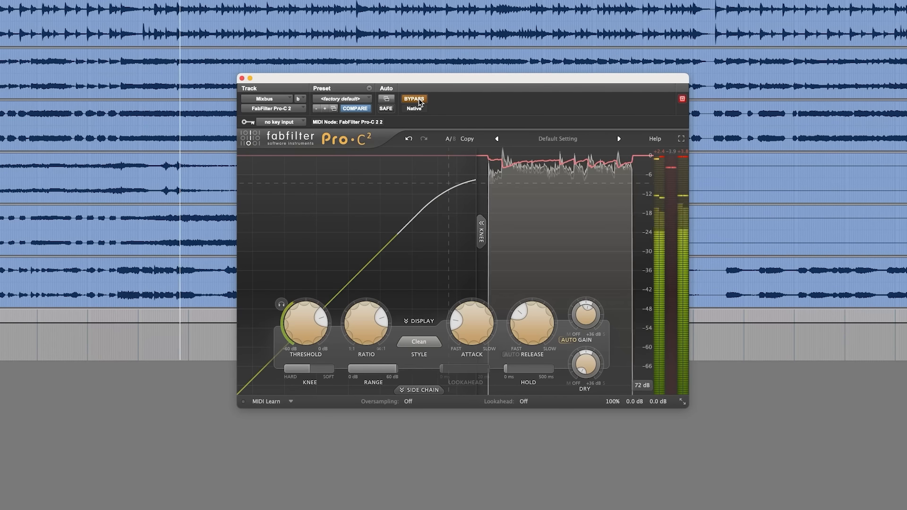
pyautogui.click(413, 99)
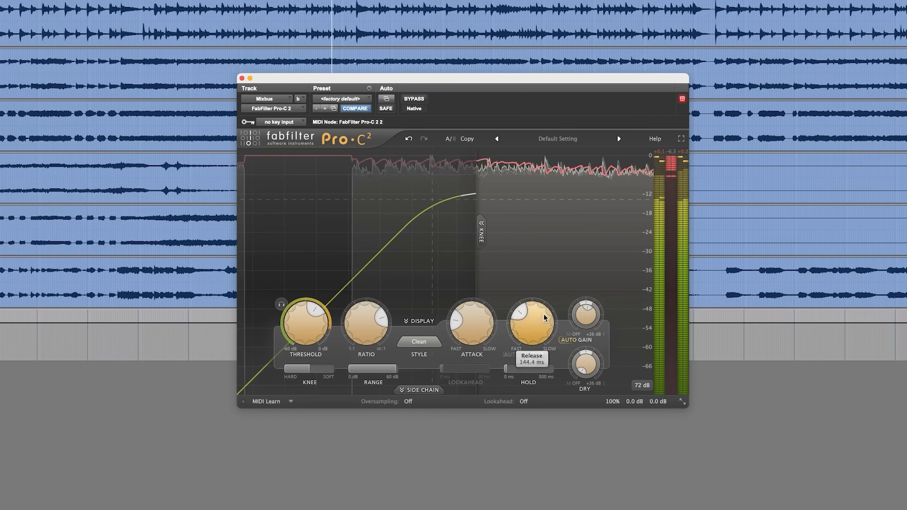
pyautogui.moveTo(584, 314)
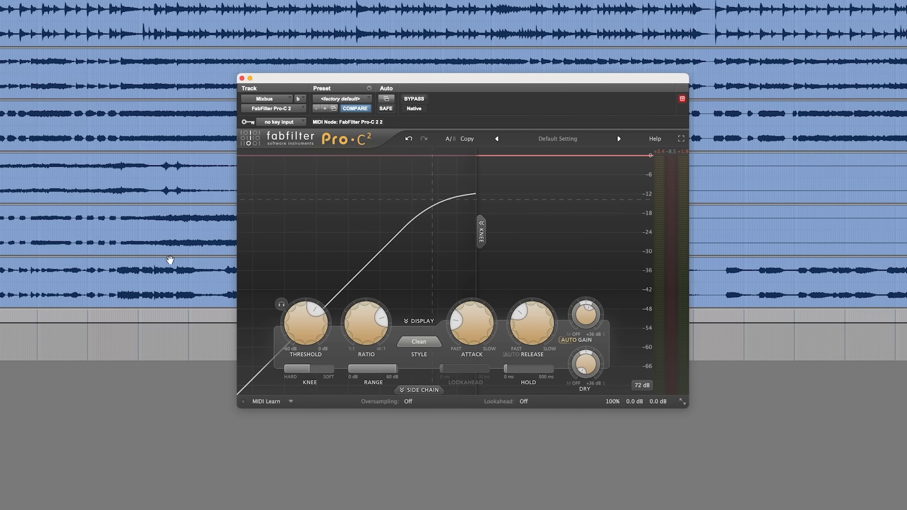
pyautogui.moveTo(379, 97)
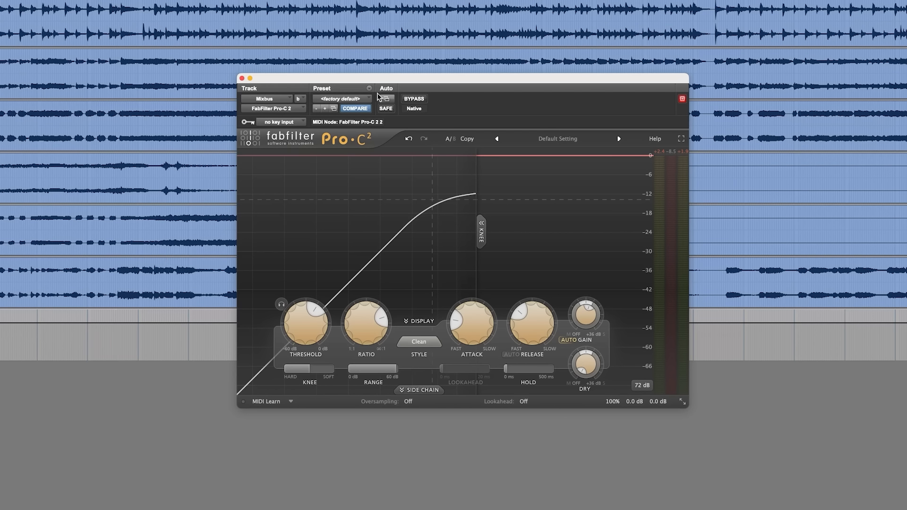
pyautogui.moveTo(454, 83)
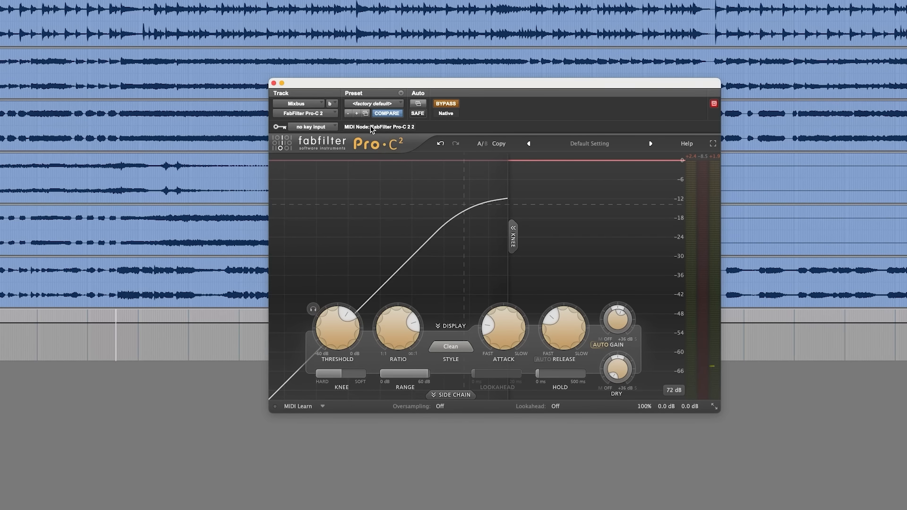
pyautogui.moveTo(451, 108)
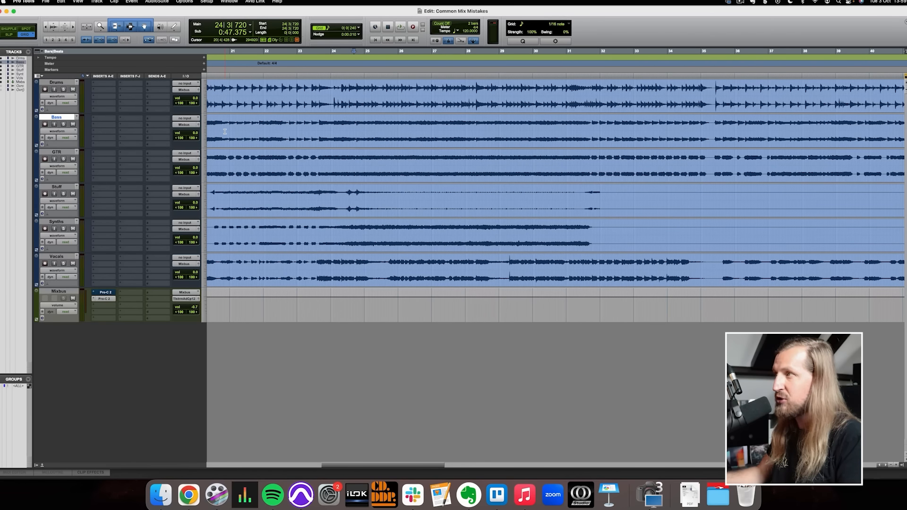
# Move the playback position in the Edit window back to around bar 24
pyautogui.click(353, 130)
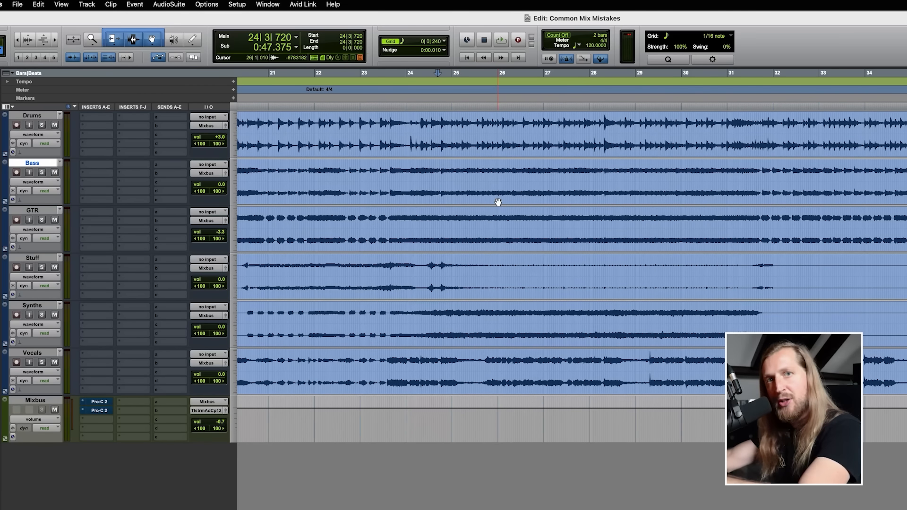
pyautogui.click(438, 183)
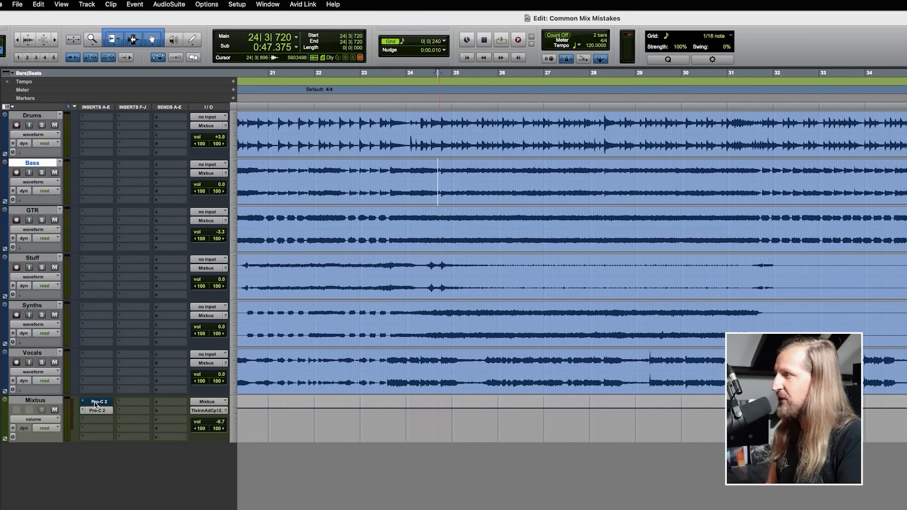
# Reopen the first Mixbus Pro-C 2 and A/B it, ending with bypass on
pyautogui.doubleClick(97, 402)
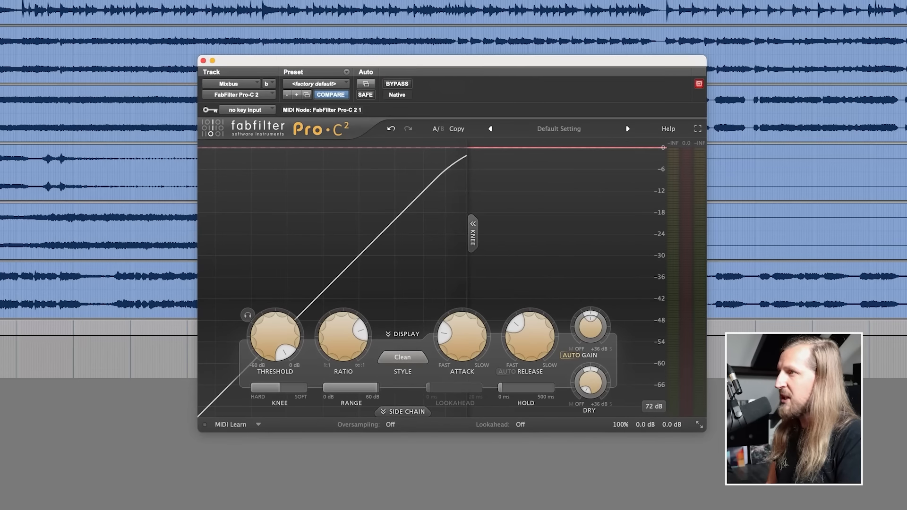
pyautogui.moveTo(446, 140)
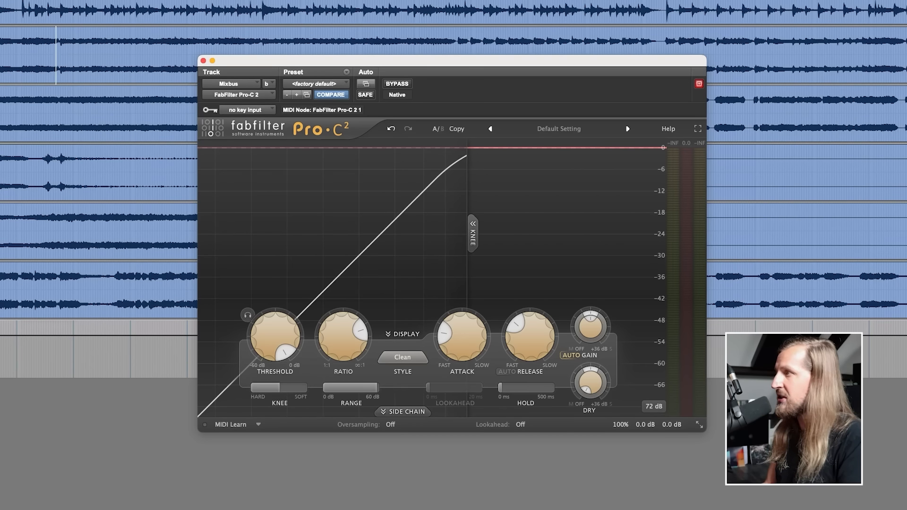
pyautogui.moveTo(418, 116)
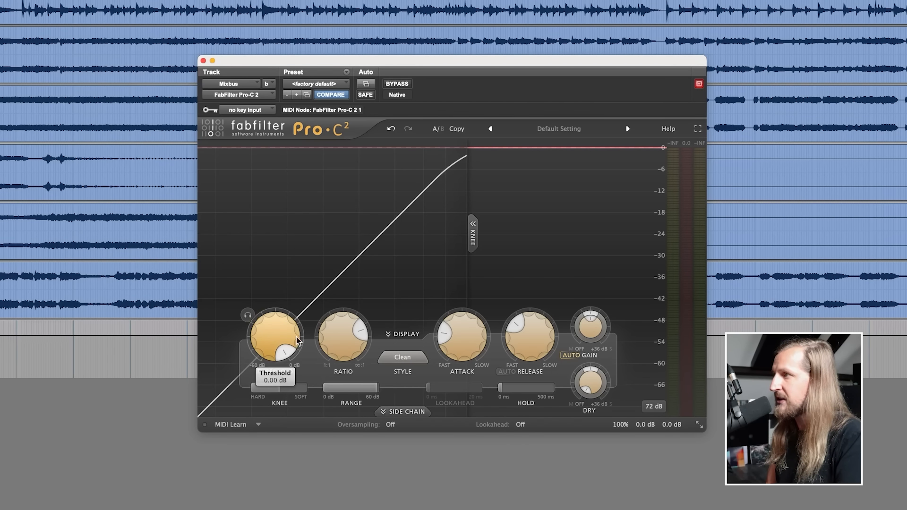
pyautogui.moveTo(276, 327)
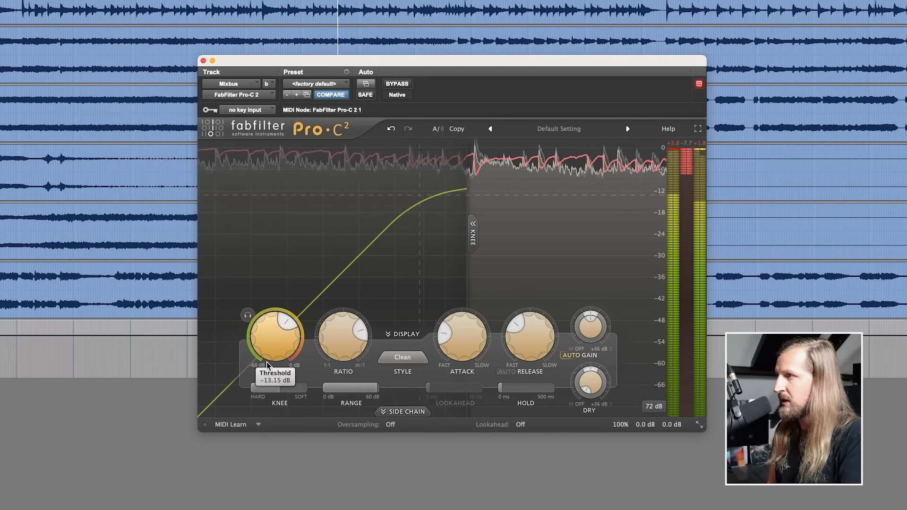
pyautogui.moveTo(589, 326)
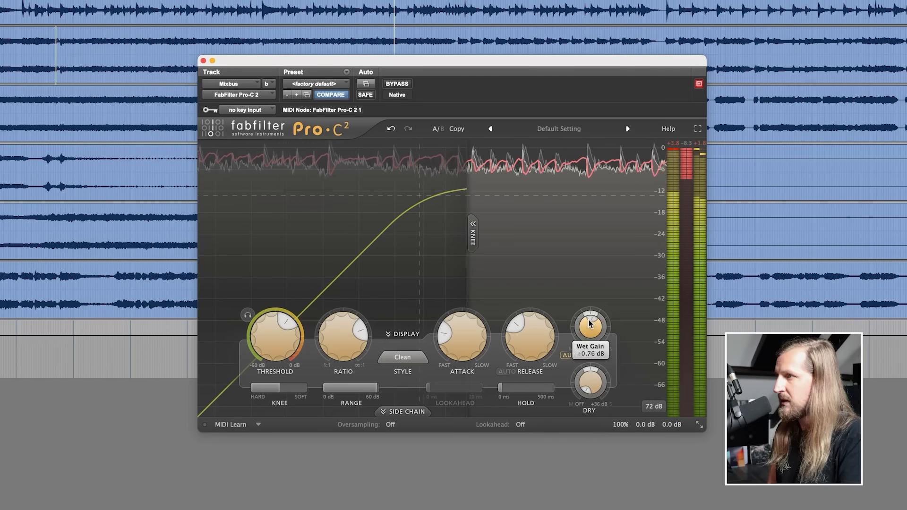
pyautogui.click(397, 84)
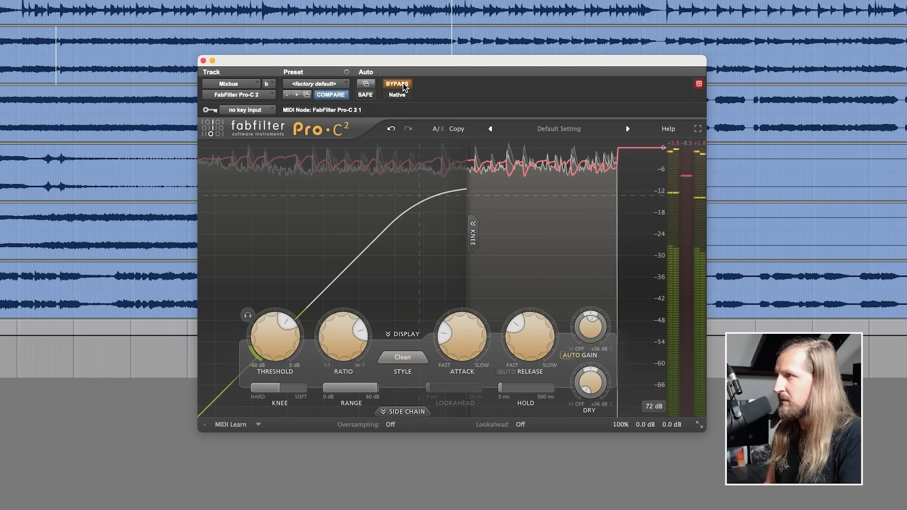
pyautogui.click(397, 84)
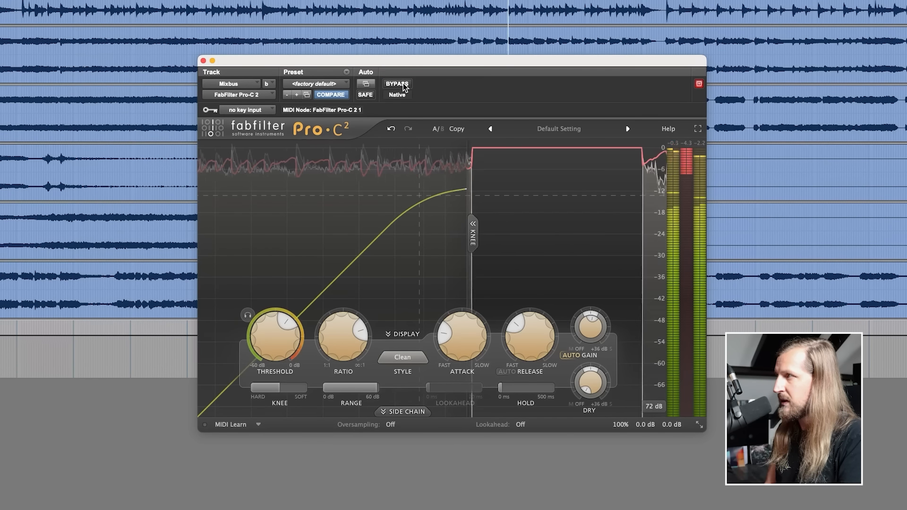
pyautogui.click(396, 83)
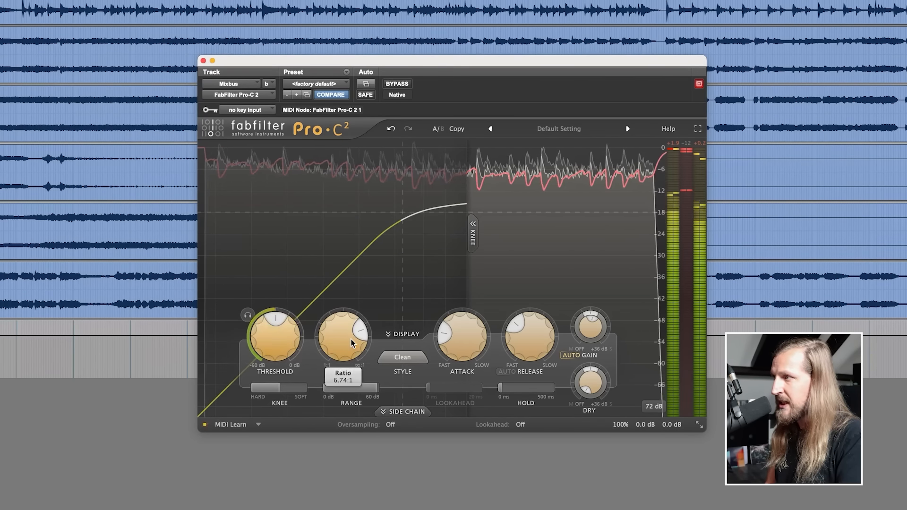
pyautogui.moveTo(350, 343)
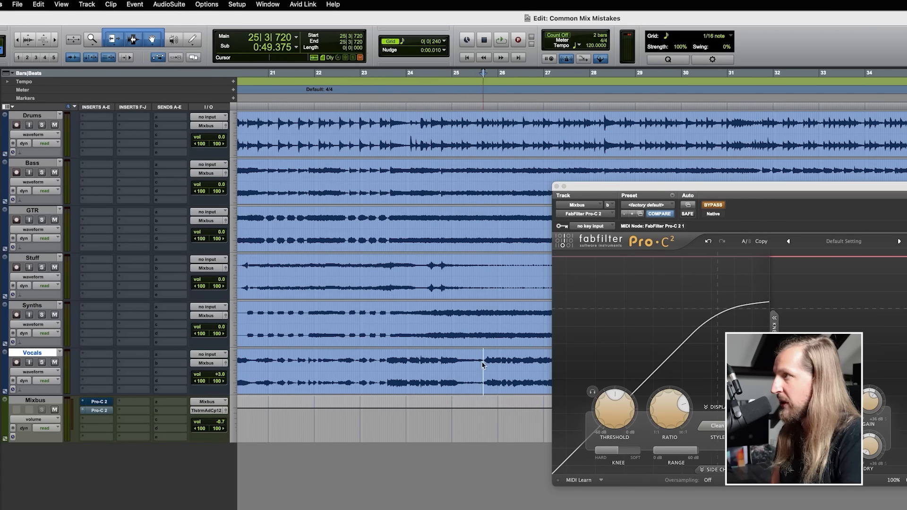
# Bring the first Mixbus Pro-C 2 window back to the front
pyautogui.click(500, 39)
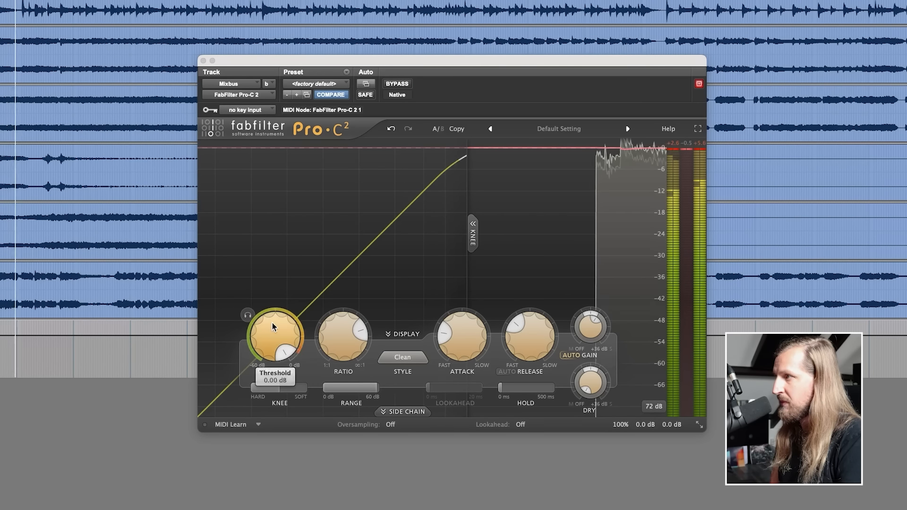
pyautogui.moveTo(557, 340)
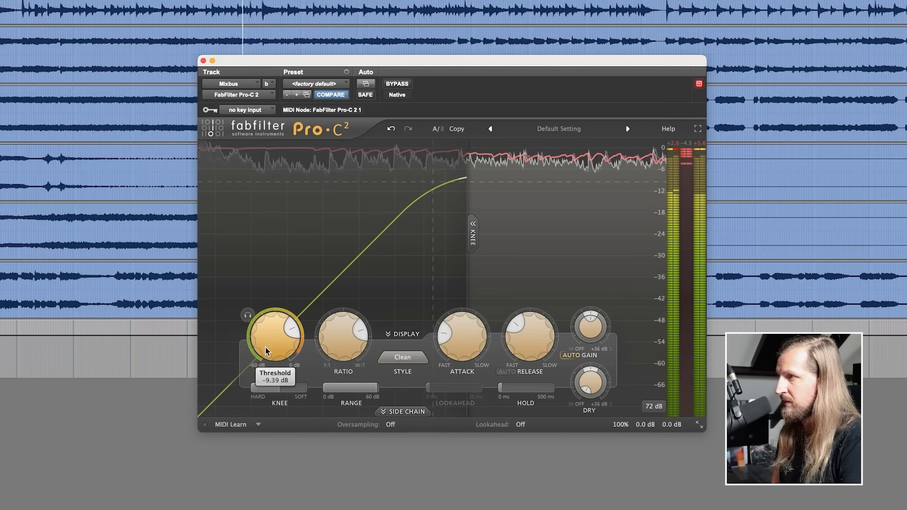
pyautogui.moveTo(589, 328)
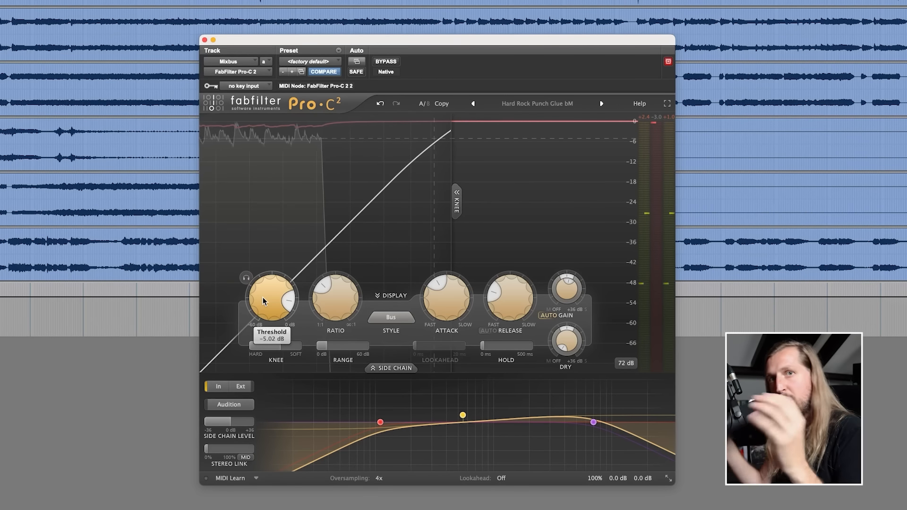
pyautogui.moveTo(208, 289)
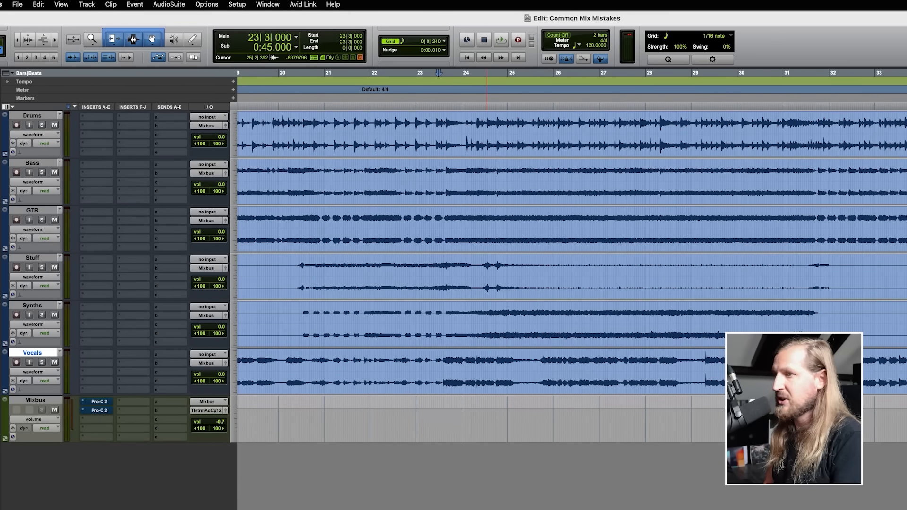
pyautogui.moveTo(537, 412)
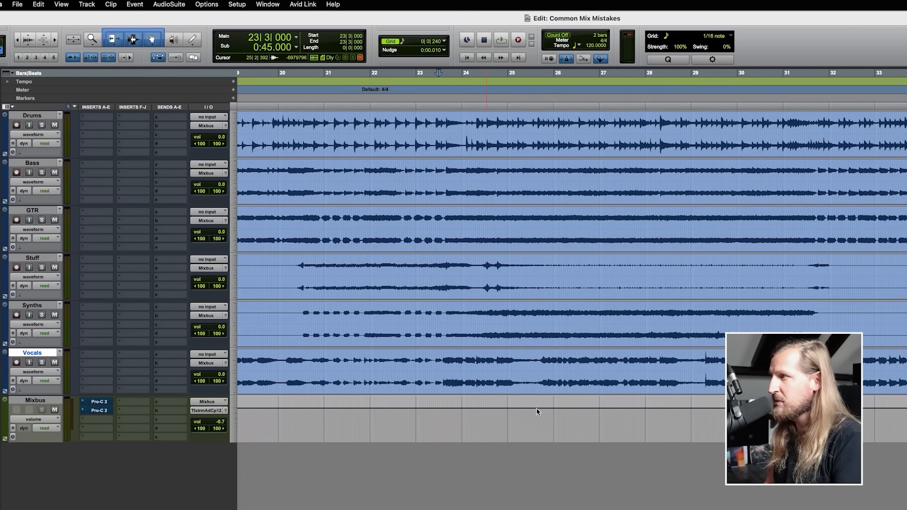
# Add a bx_console SSL 4000 E channel strip to the Drums track's insert A
pyautogui.click(440, 370)
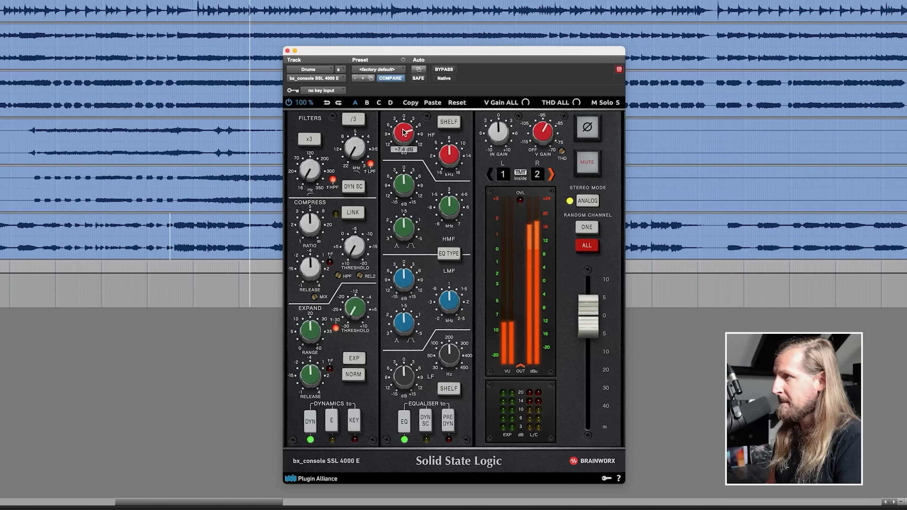
# Toggle the Drums bx_console SSL 4000 E bypass, leaving it bypassed
pyautogui.click(443, 69)
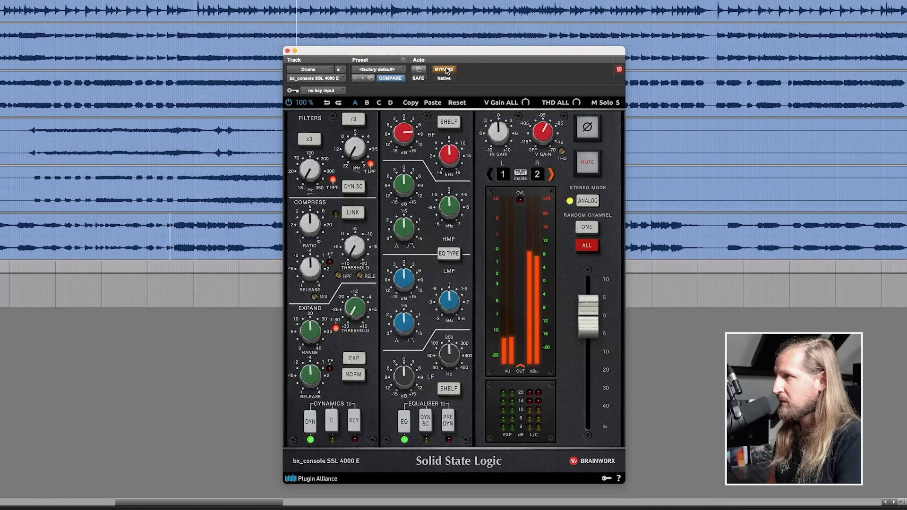
pyautogui.click(443, 70)
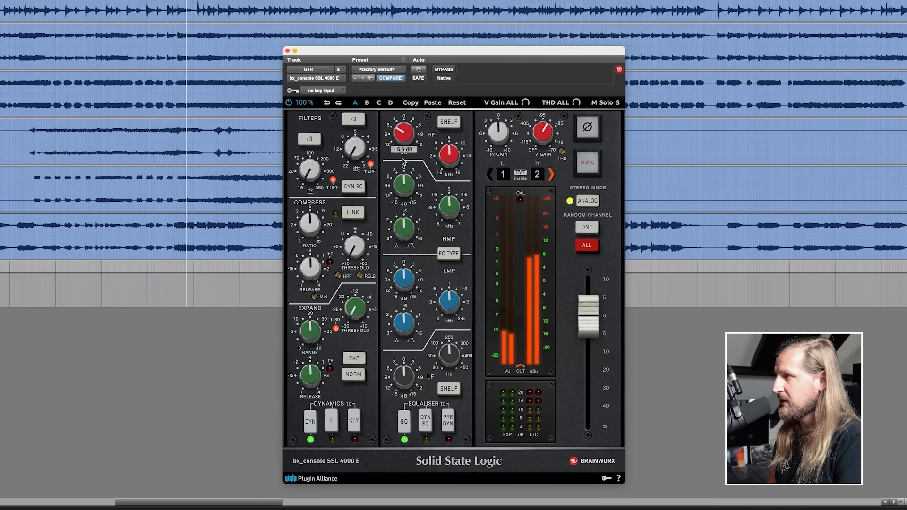
pyautogui.click(443, 69)
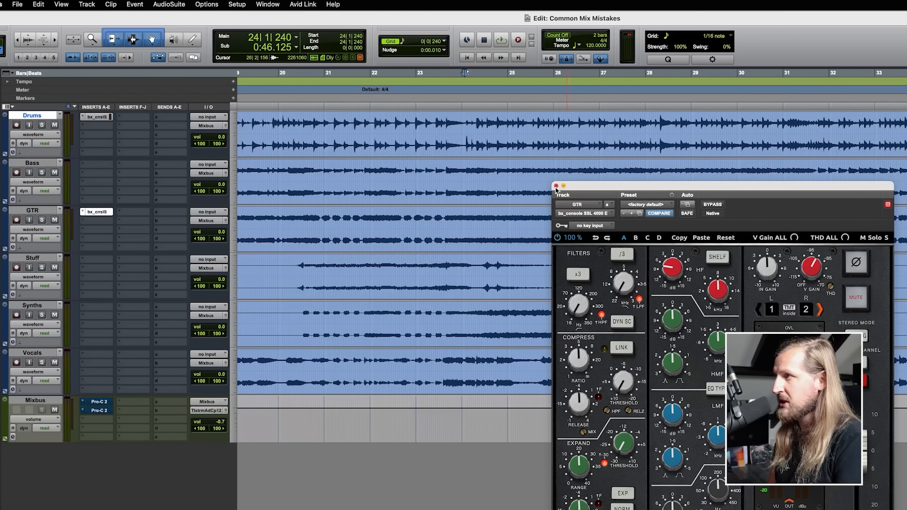
# Close the guitar track's SSL 4000 E console plugin window
pyautogui.click(555, 186)
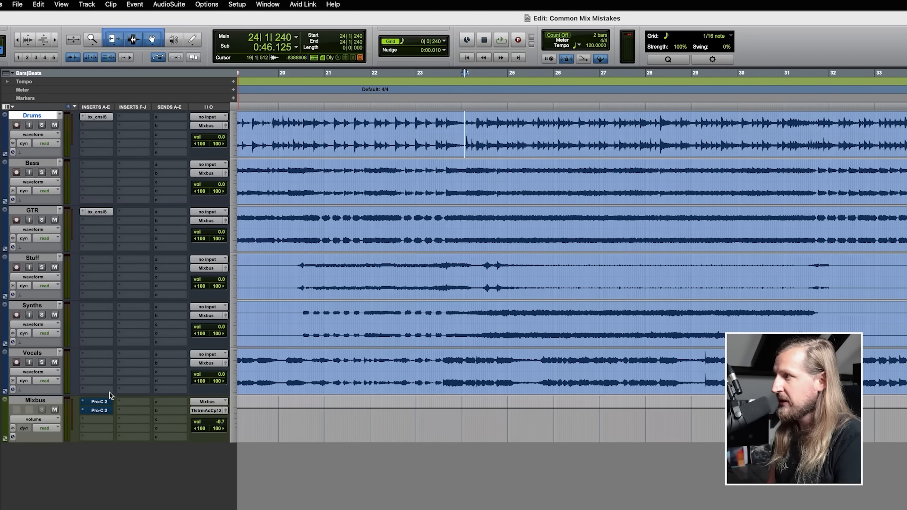
# Bypass the first Mixbus Pro-C 2 compressor and close its window
pyautogui.doubleClick(98, 402)
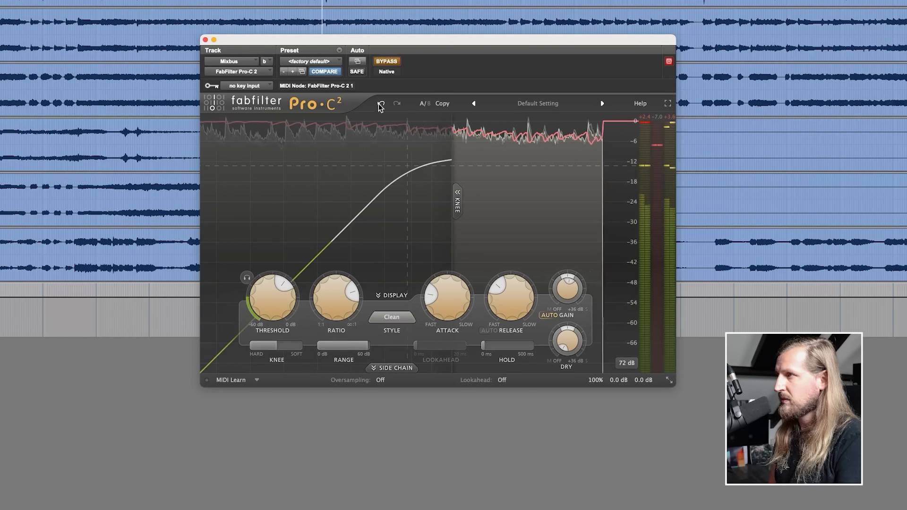
pyautogui.click(386, 61)
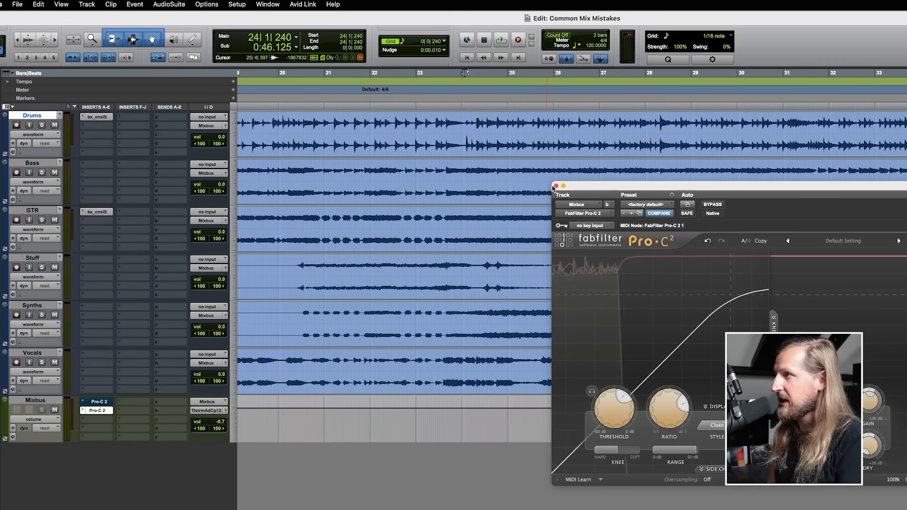
pyautogui.click(555, 186)
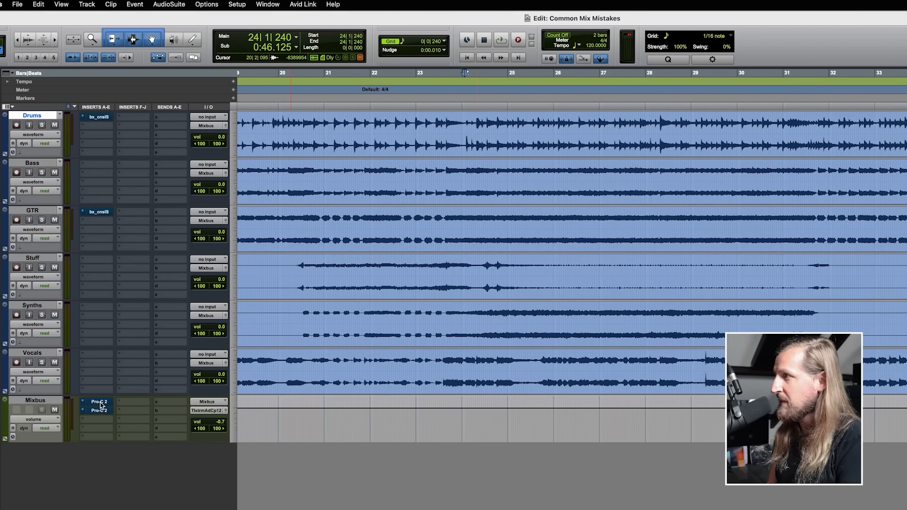
# During playback, A/B the second Mixbus Pro-C 2 (Hard Rock Punch Glue) by toggling bypass
pyautogui.click(500, 41)
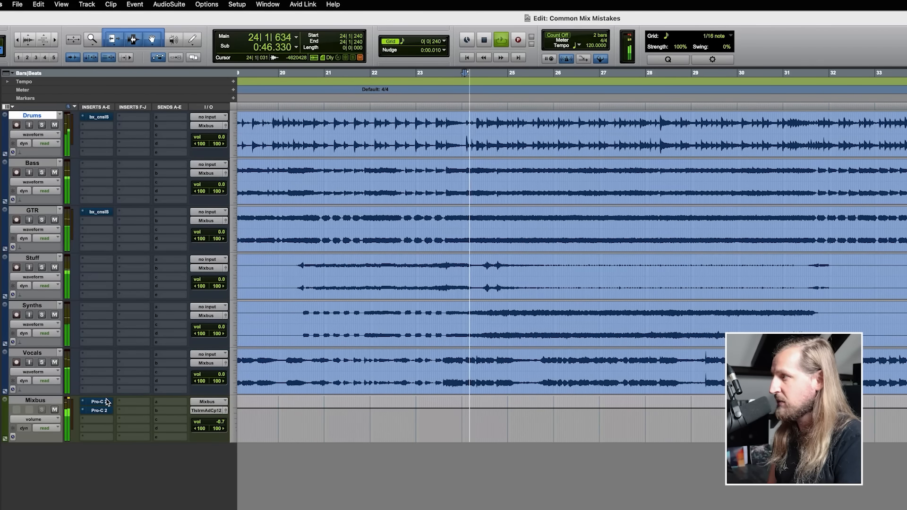
pyautogui.doubleClick(98, 402)
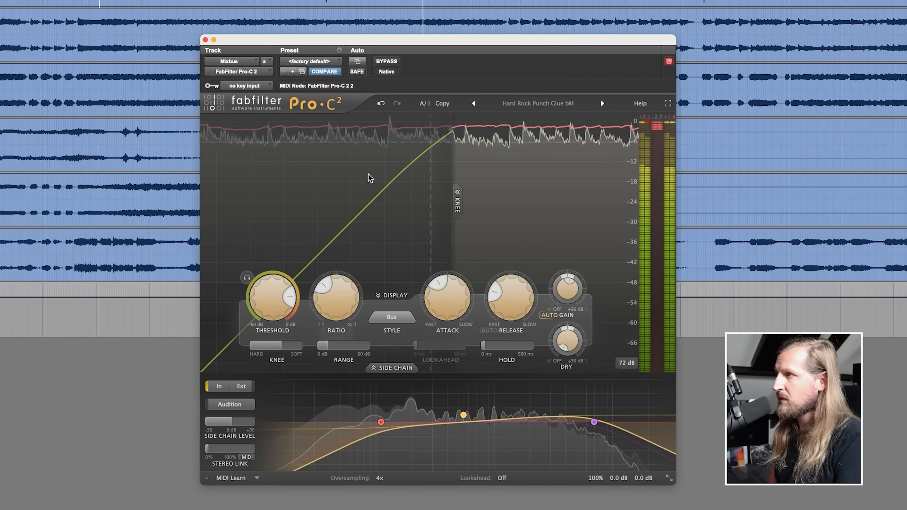
pyautogui.click(386, 62)
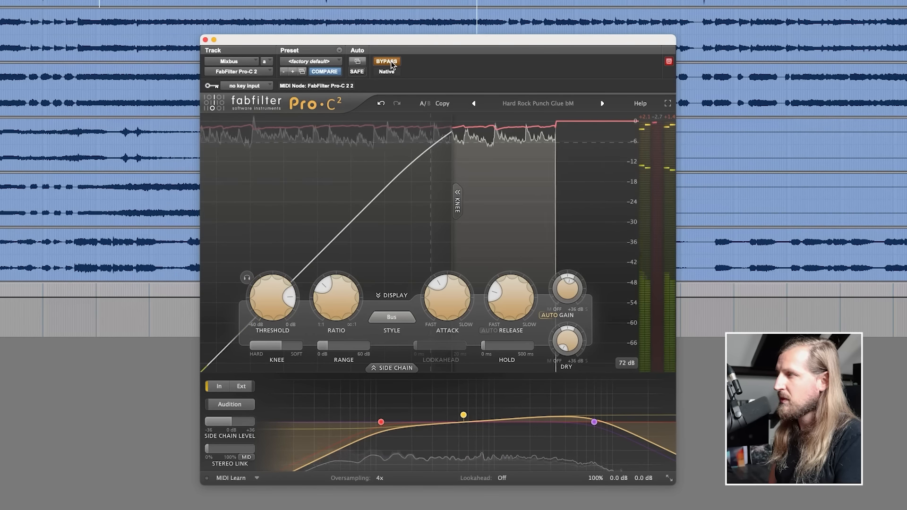
pyautogui.click(387, 61)
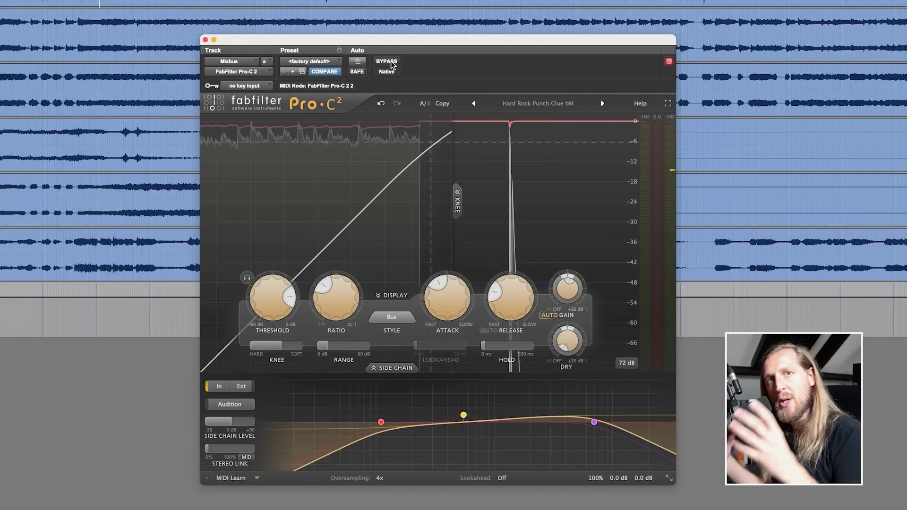